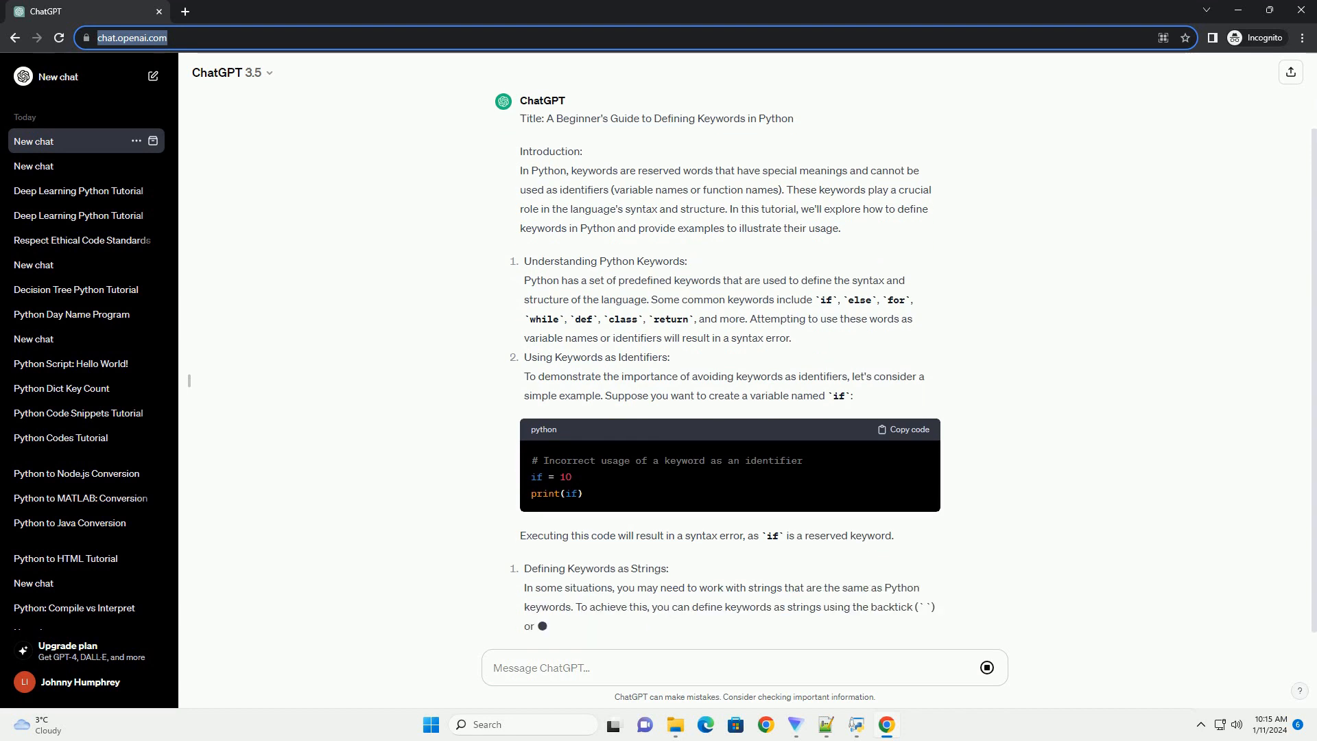
pyautogui.scroll(-3)
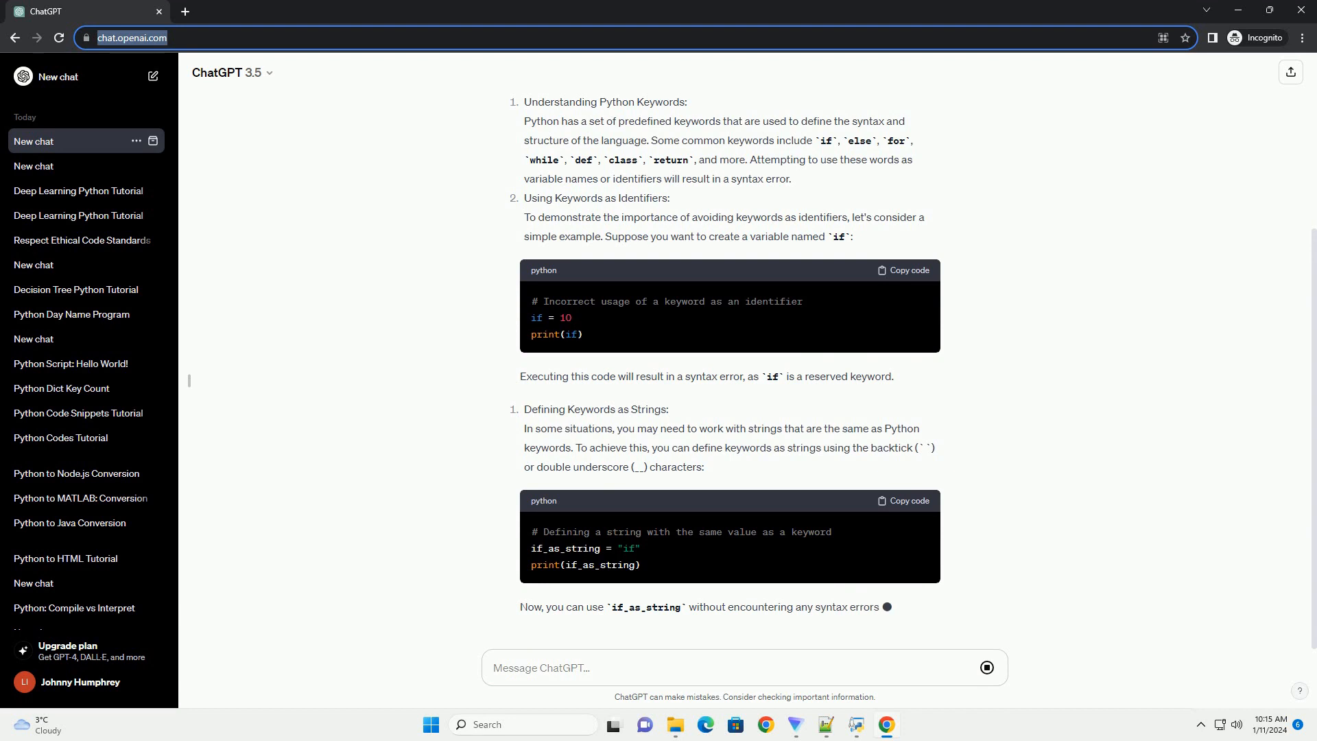
pyautogui.scroll(-3)
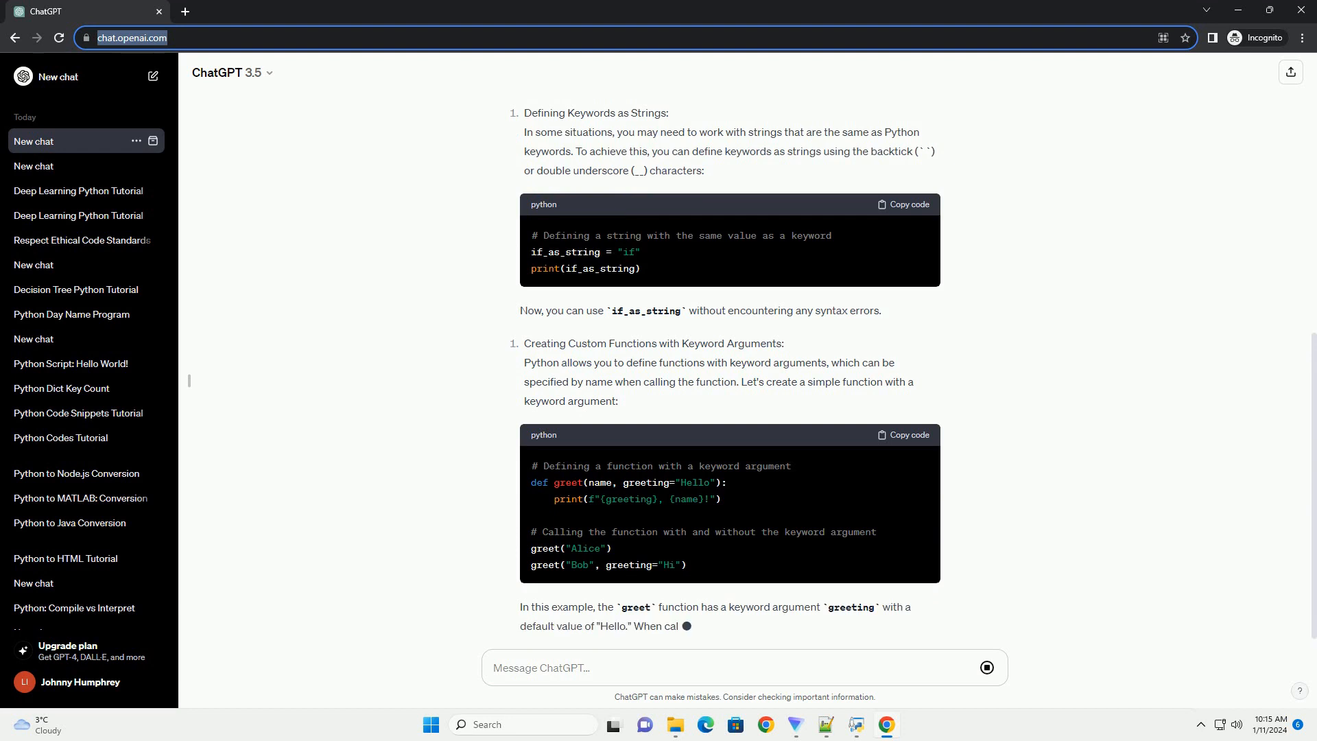
pyautogui.scroll(-3)
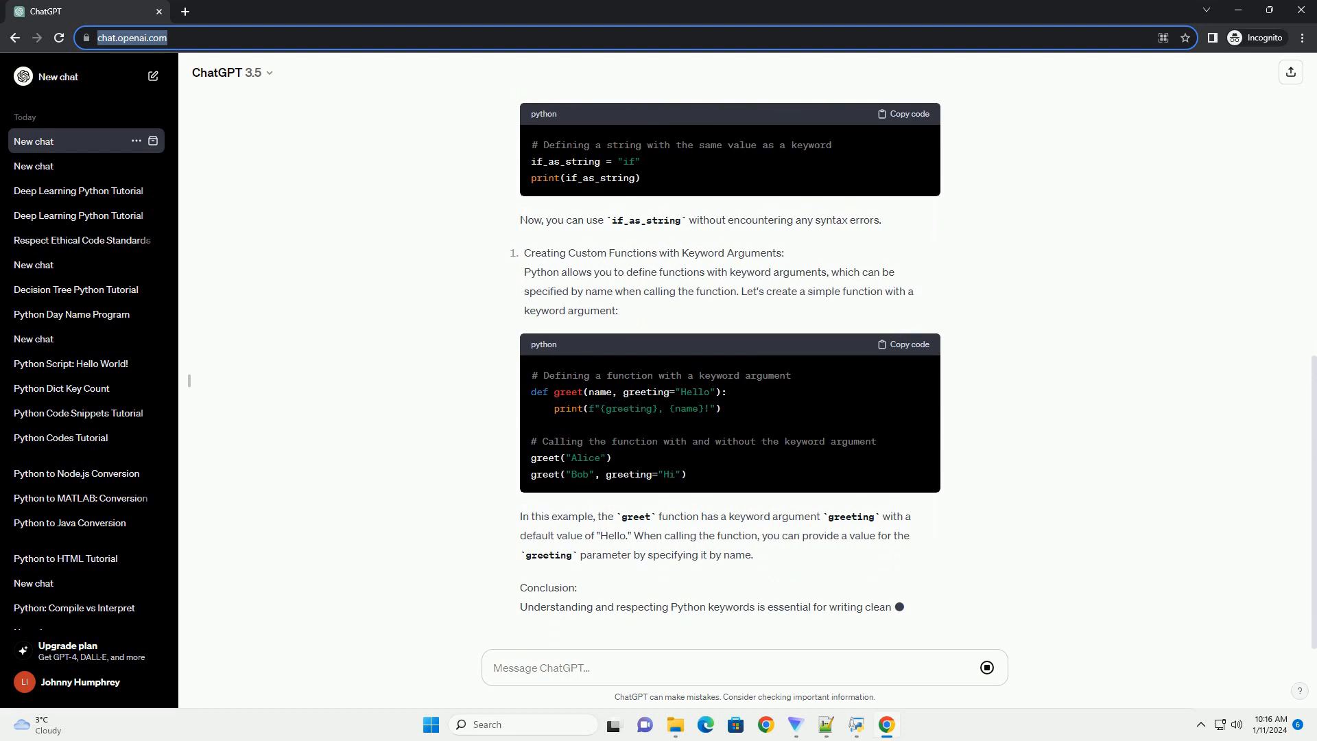
pyautogui.scroll(-3)
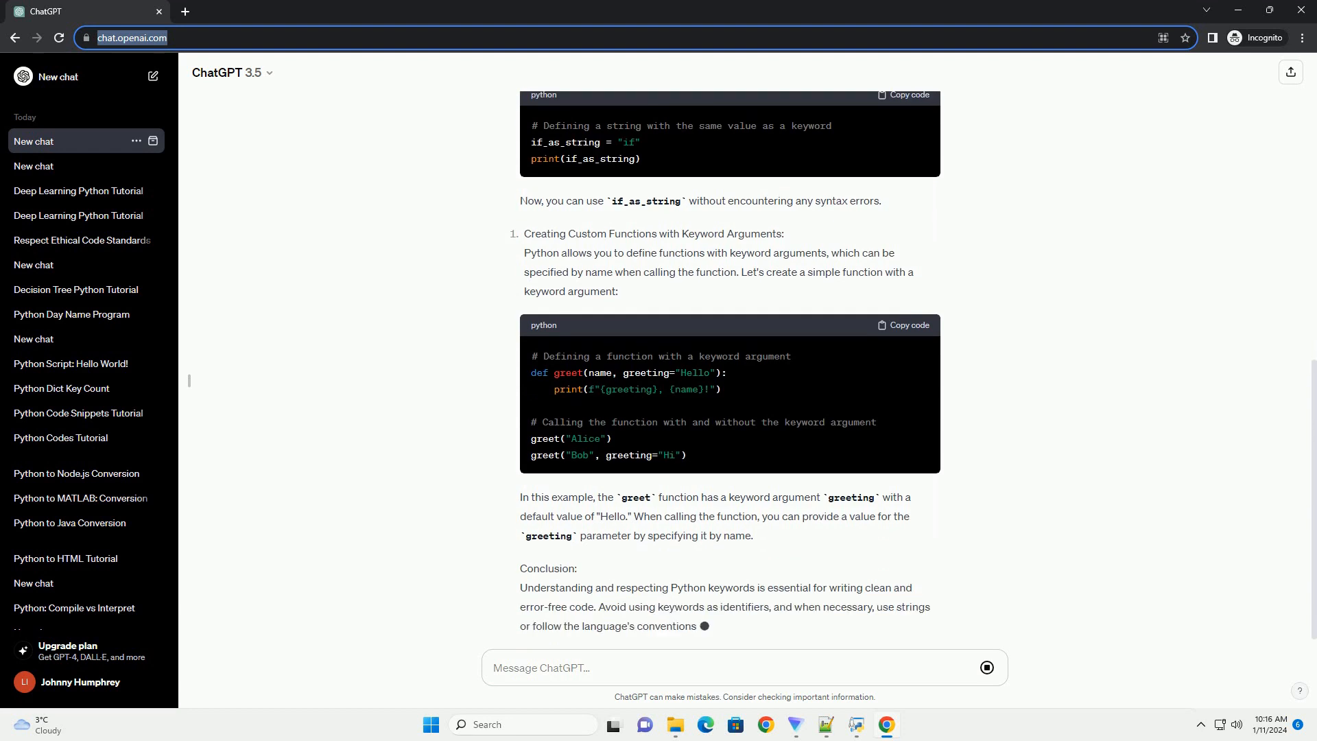
pyautogui.scroll(-3)
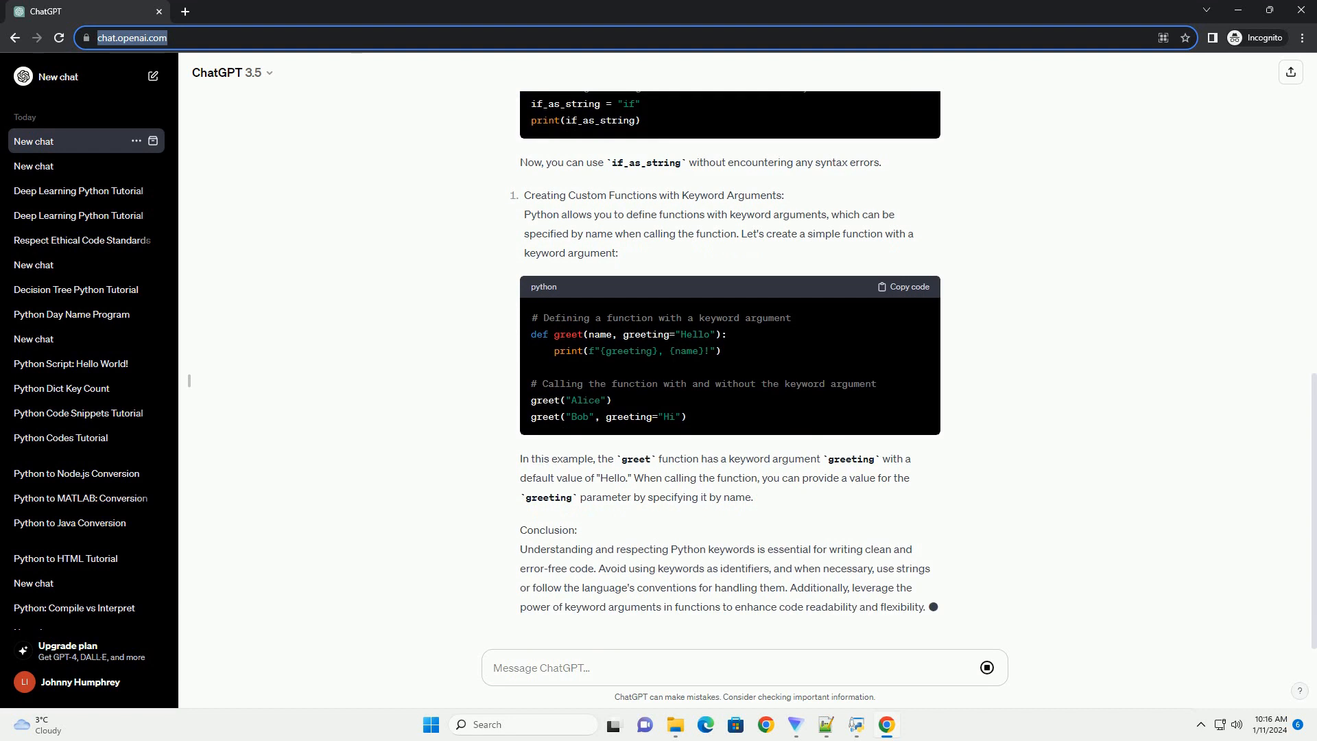